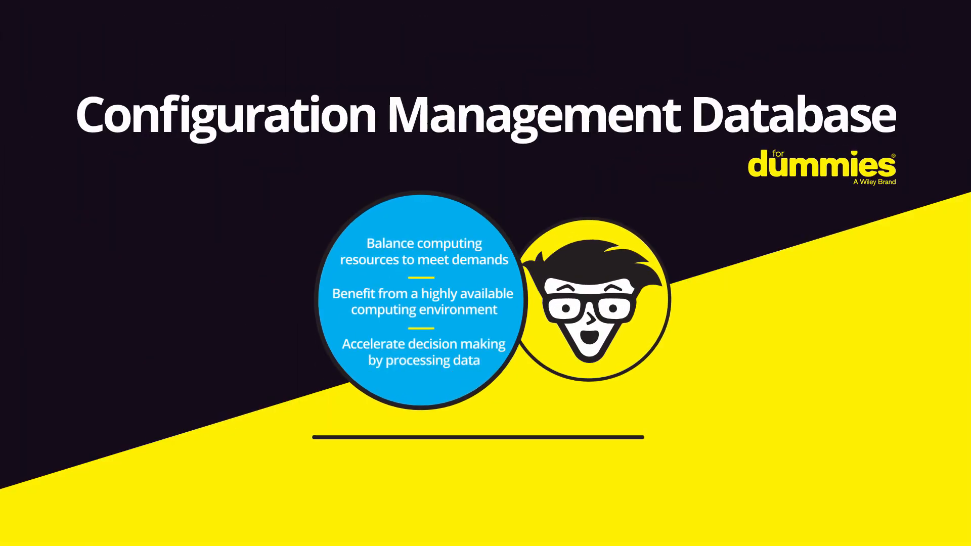
pyautogui.write('servicenow.com/cmdb')
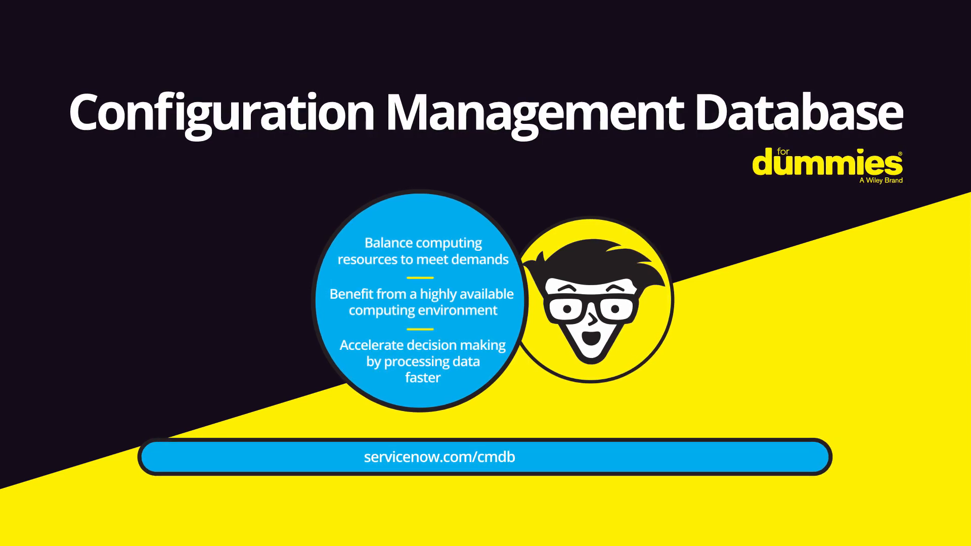
pyautogui.write('-for-')
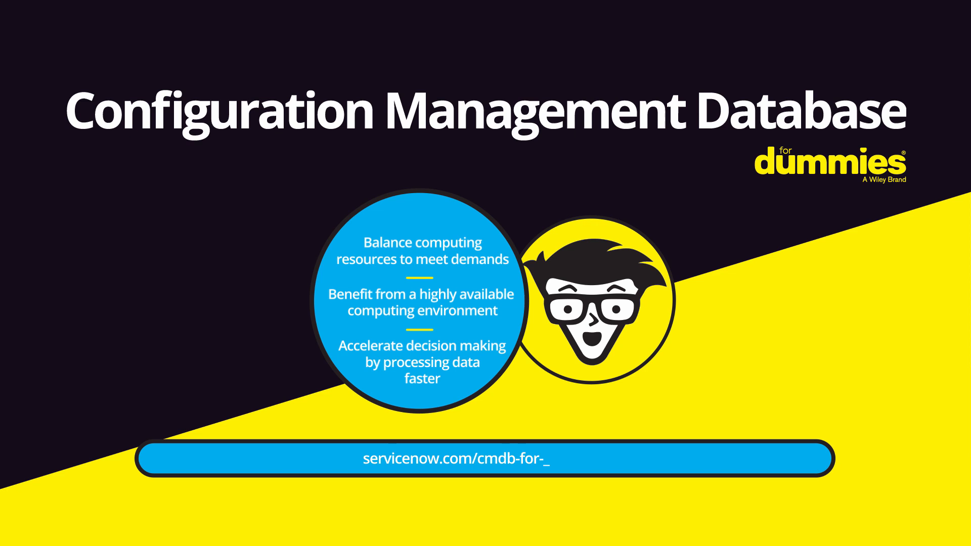